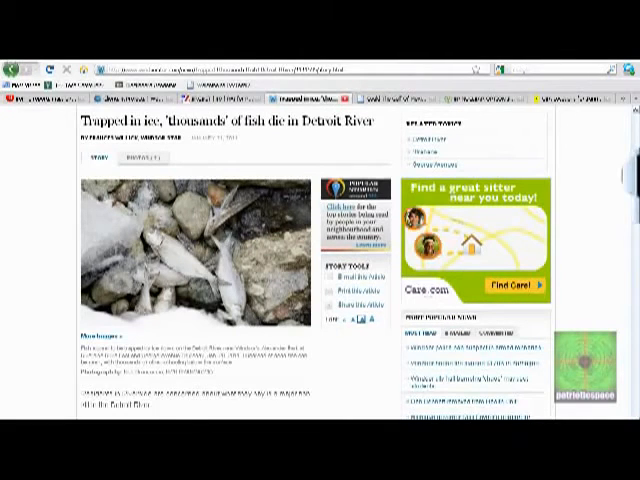
pyautogui.scroll(-3)
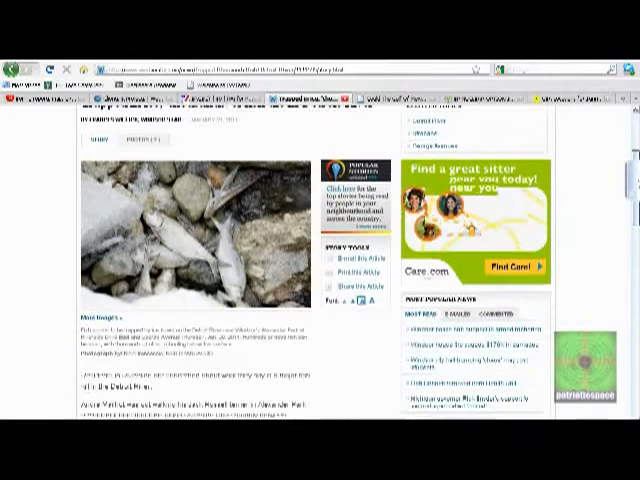
pyautogui.scroll(-3)
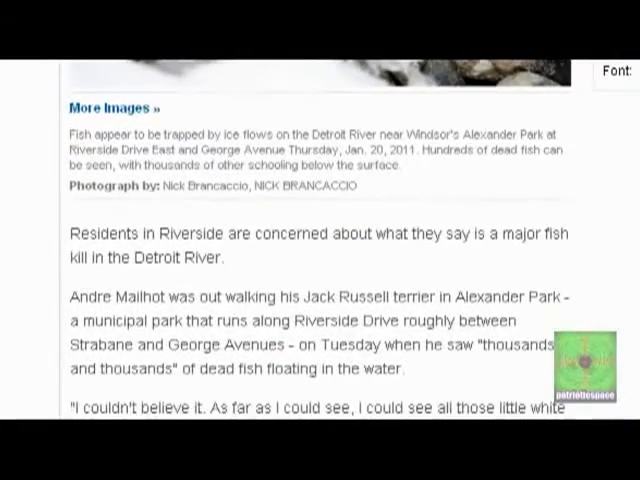
pyautogui.scroll(-3)
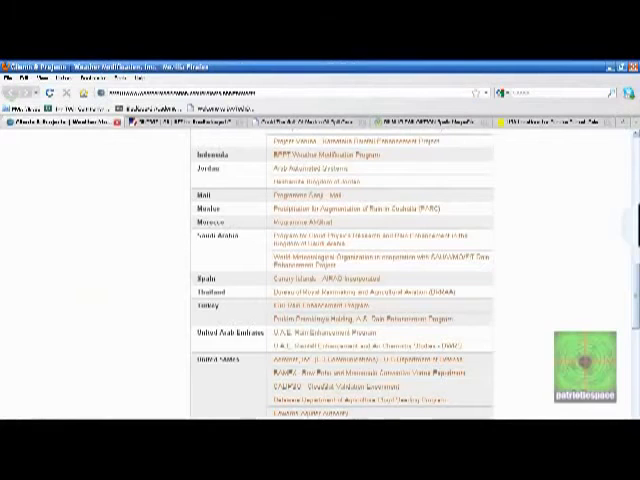
pyautogui.scroll(-3)
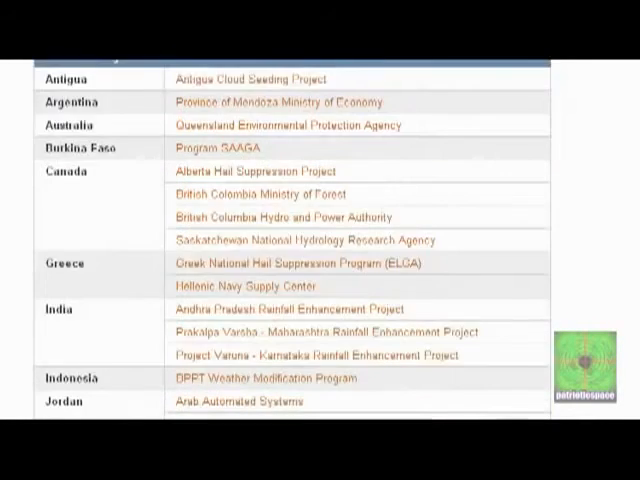
pyautogui.scroll(-3)
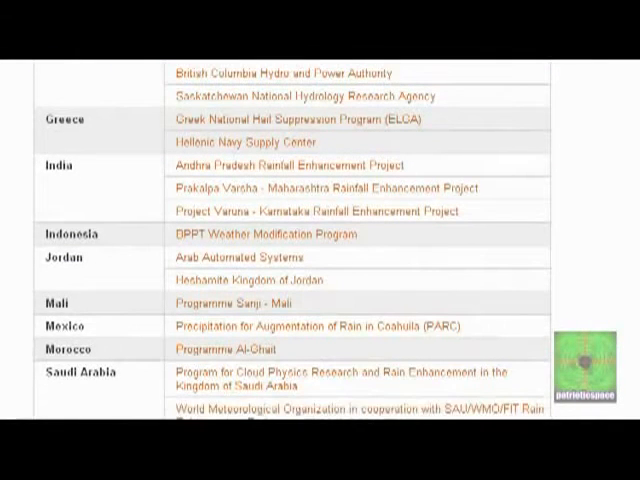
pyautogui.scroll(-3)
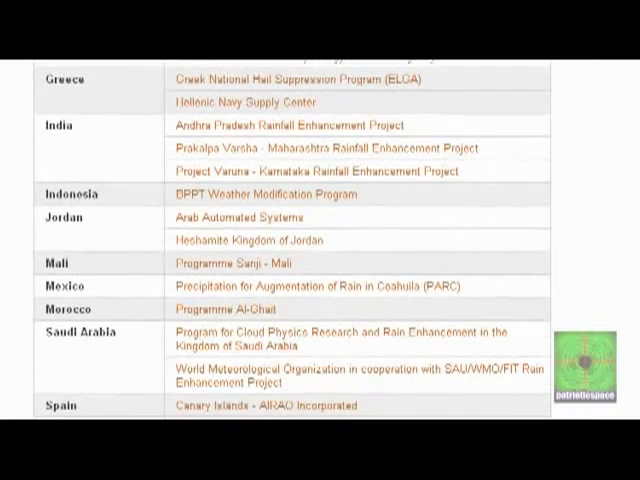
pyautogui.scroll(-3)
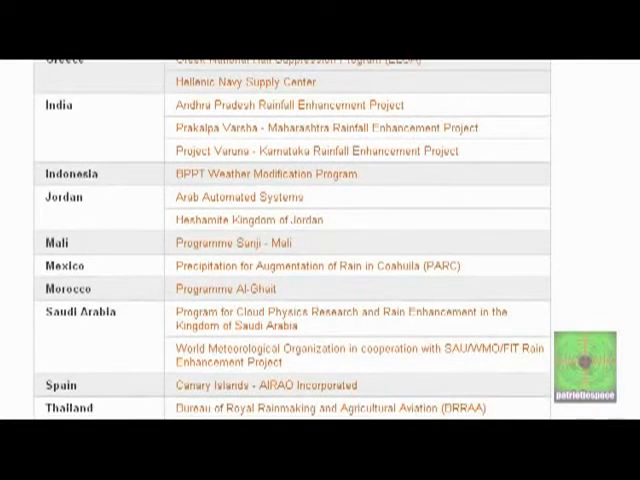
pyautogui.scroll(-3)
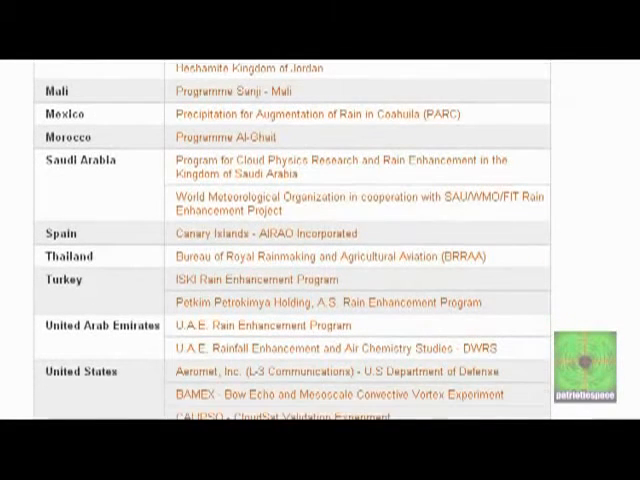
pyautogui.scroll(-3)
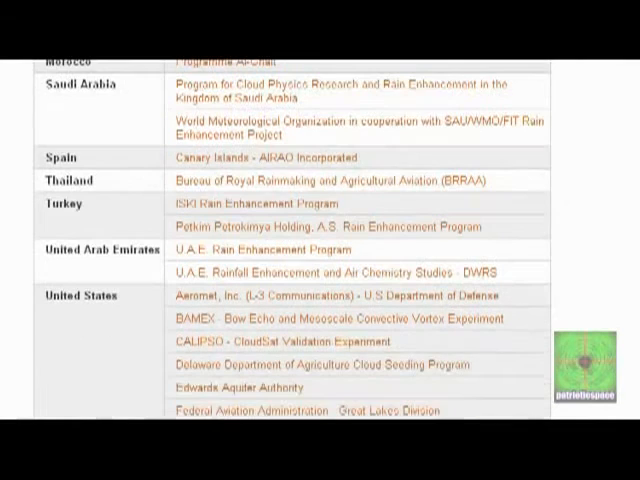
pyautogui.scroll(-3)
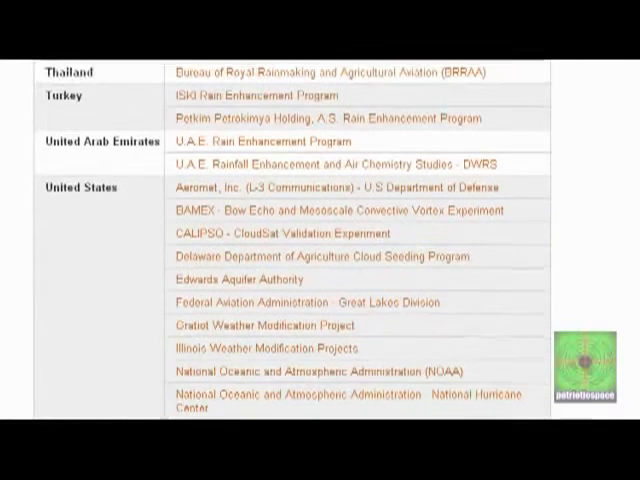
pyautogui.scroll(-3)
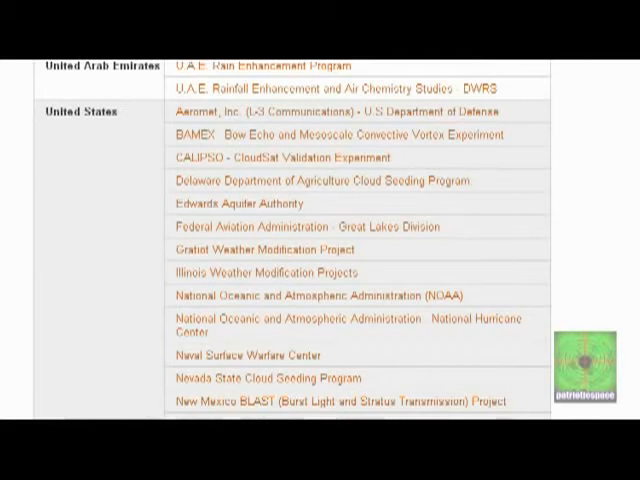
pyautogui.scroll(-3)
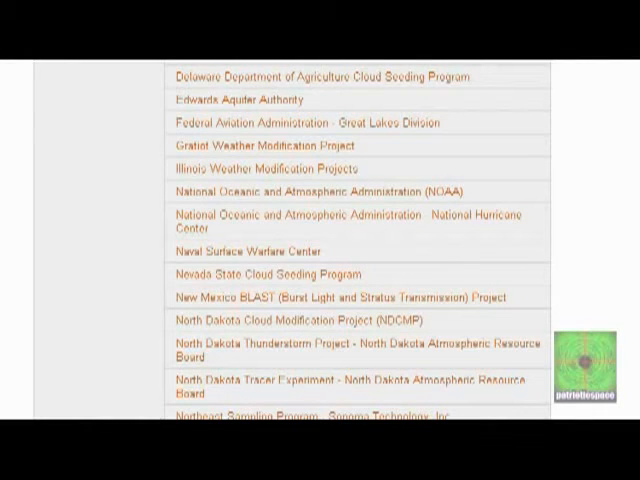
pyautogui.scroll(-3)
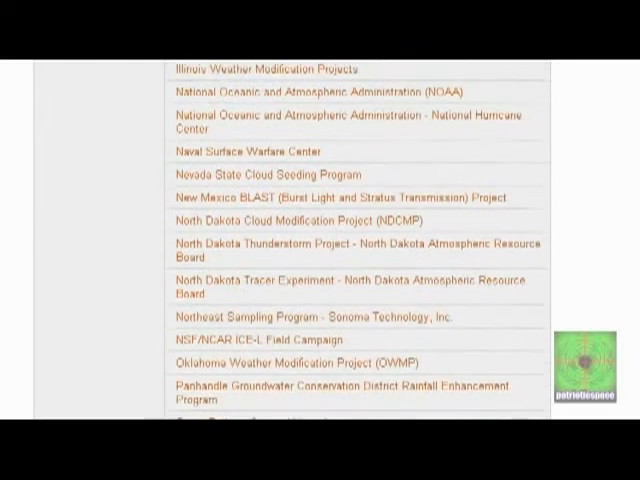
pyautogui.scroll(-3)
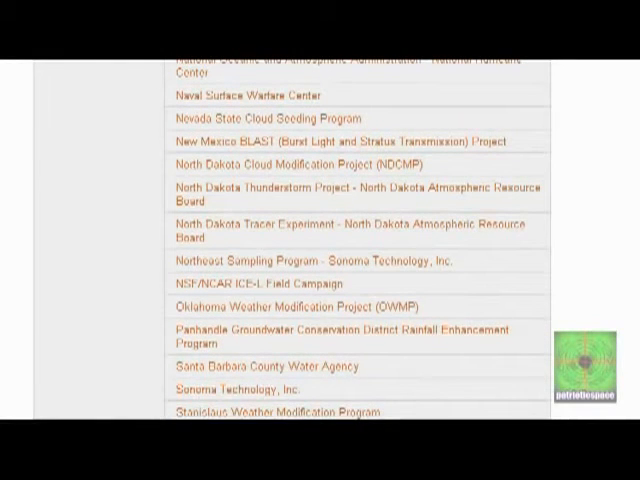
pyautogui.scroll(-3)
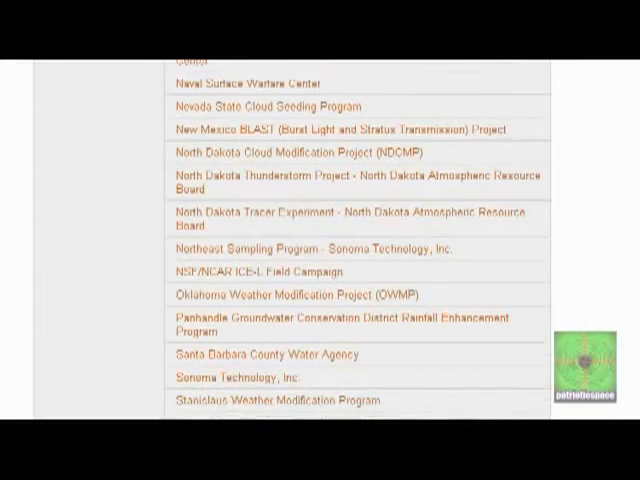
pyautogui.scroll(-3)
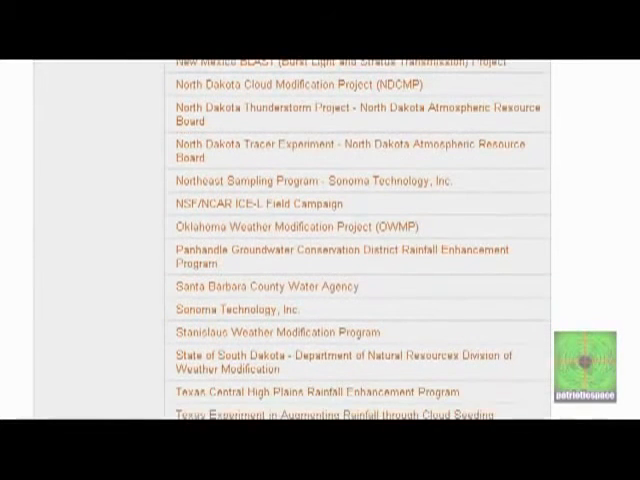
pyautogui.scroll(-3)
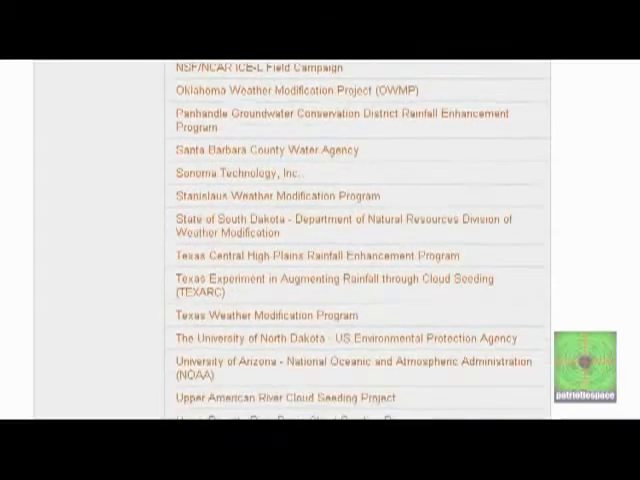
pyautogui.scroll(-3)
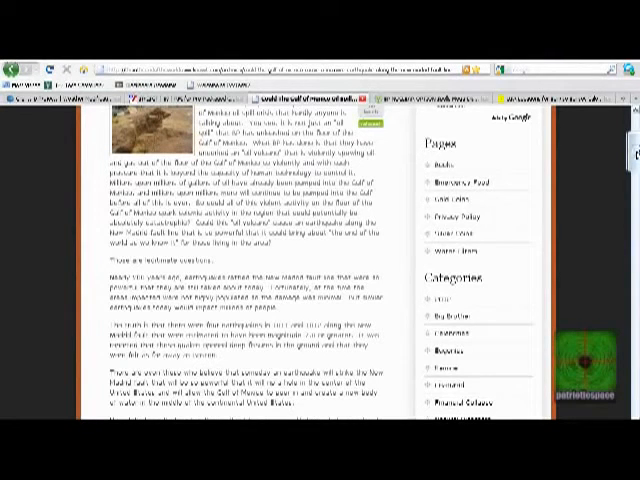
pyautogui.scroll(-3)
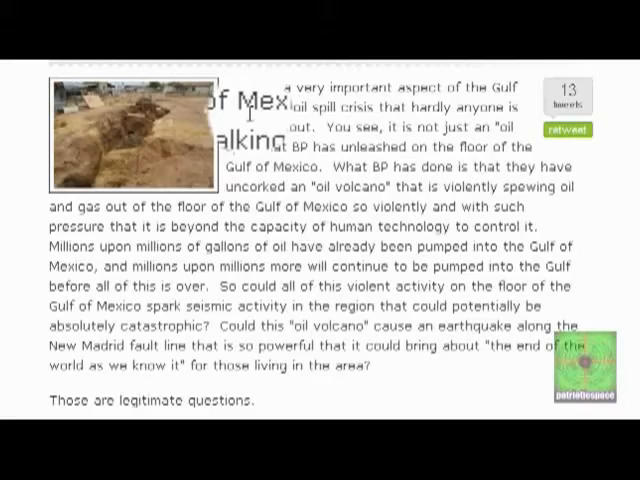
pyautogui.scroll(-3)
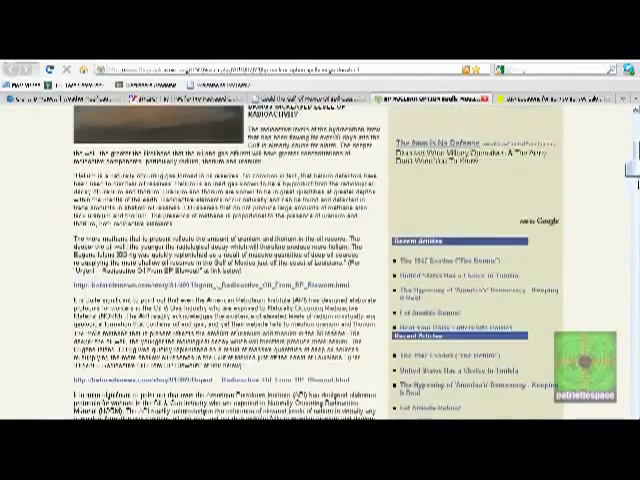
pyautogui.scroll(-3)
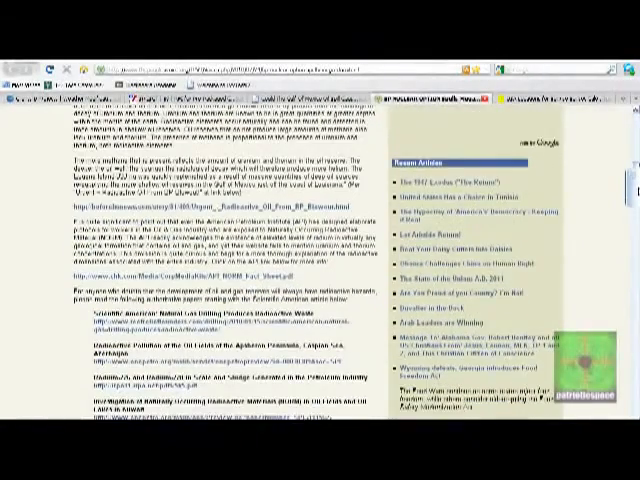
pyautogui.scroll(-3)
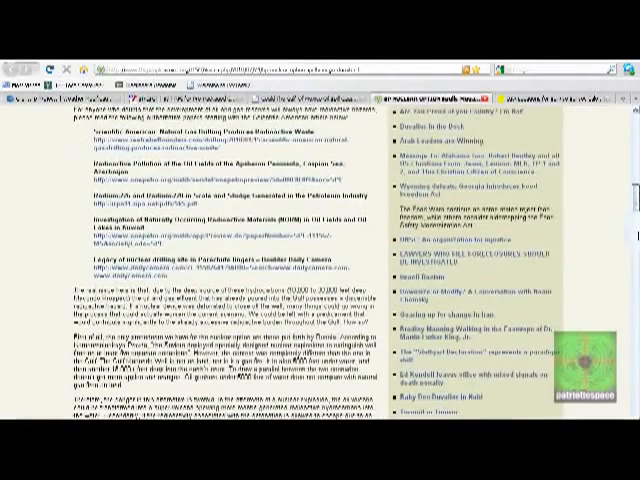
pyautogui.scroll(-3)
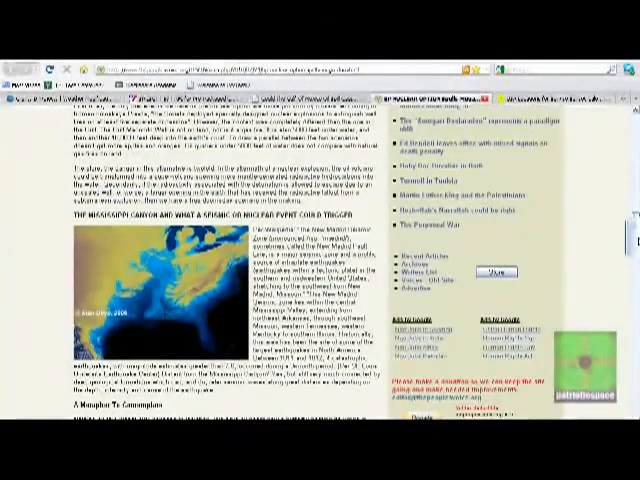
pyautogui.scroll(-3)
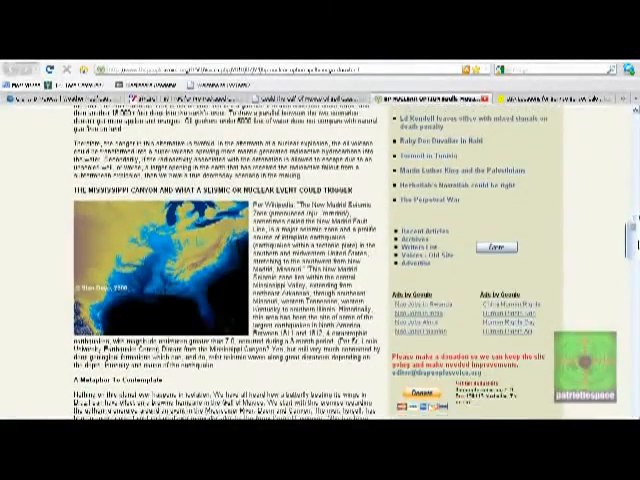
pyautogui.scroll(-3)
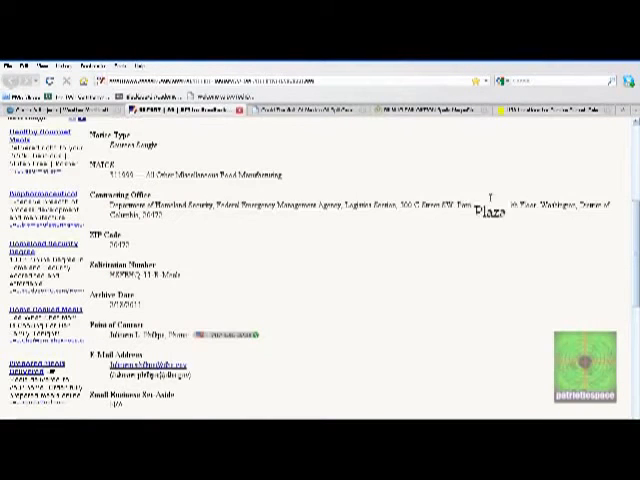
pyautogui.scroll(3)
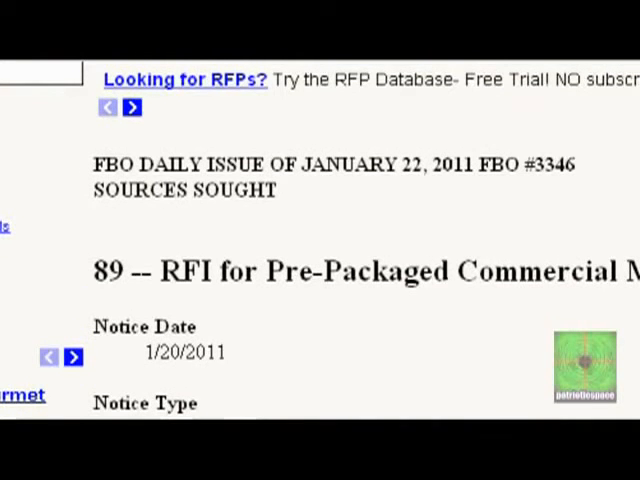
pyautogui.scroll(3)
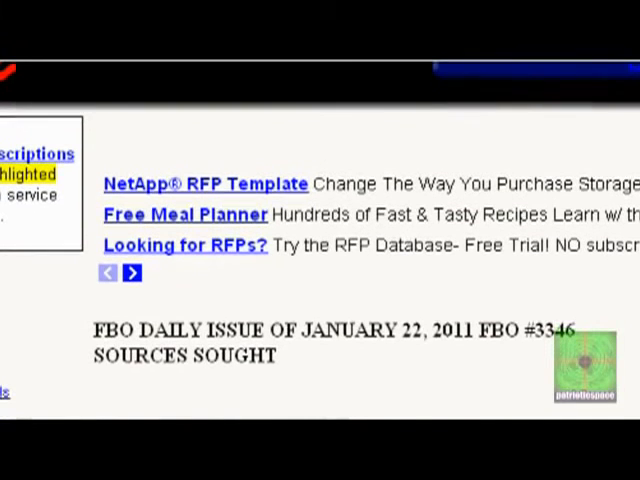
pyautogui.scroll(-3)
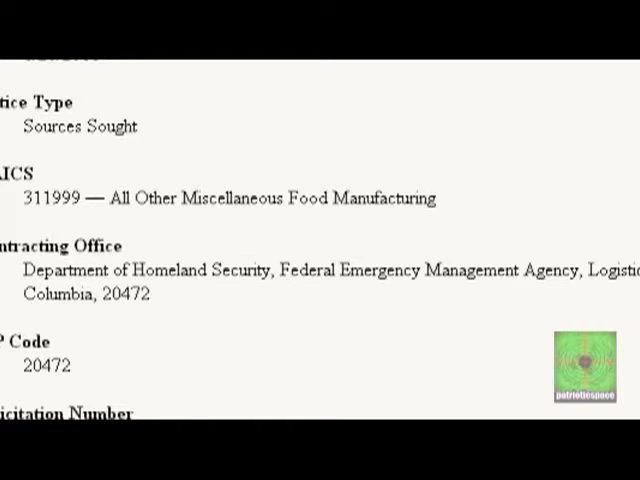
pyautogui.scroll(-3)
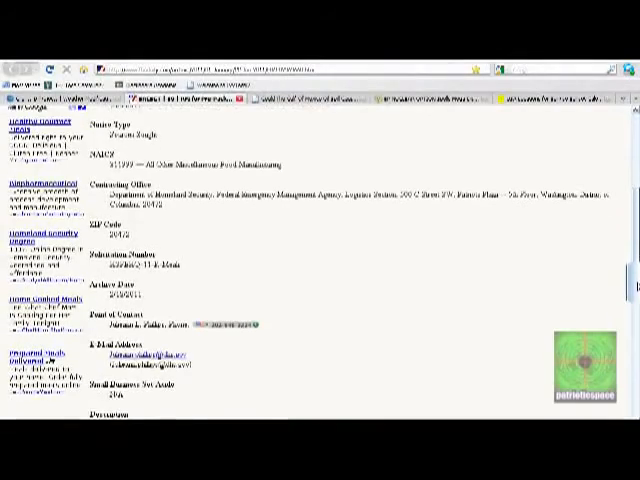
pyautogui.scroll(-3)
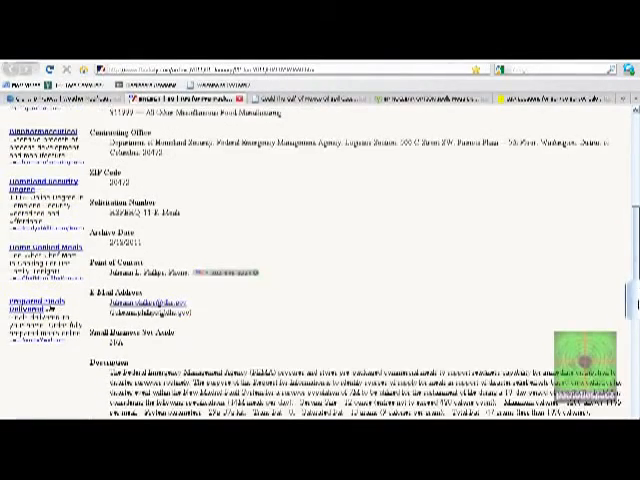
pyautogui.scroll(-3)
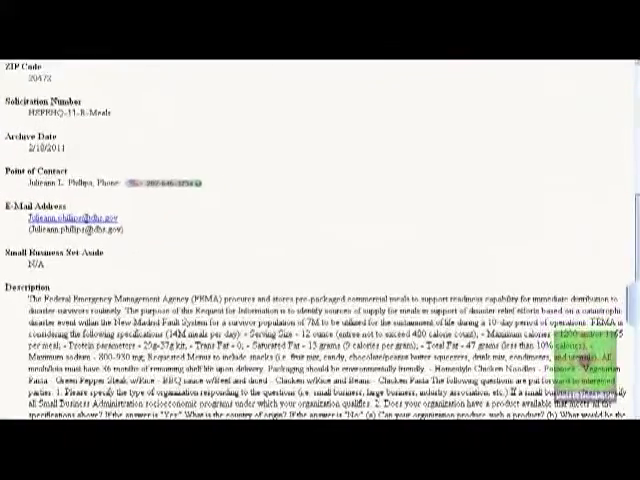
pyautogui.scroll(-3)
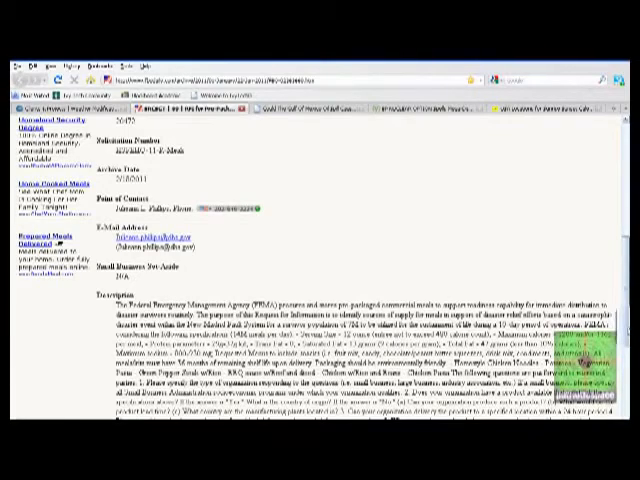
pyautogui.scroll(-3)
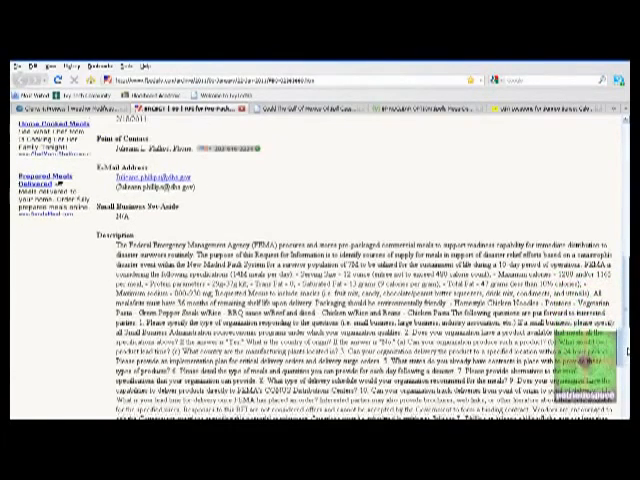
pyautogui.scroll(-3)
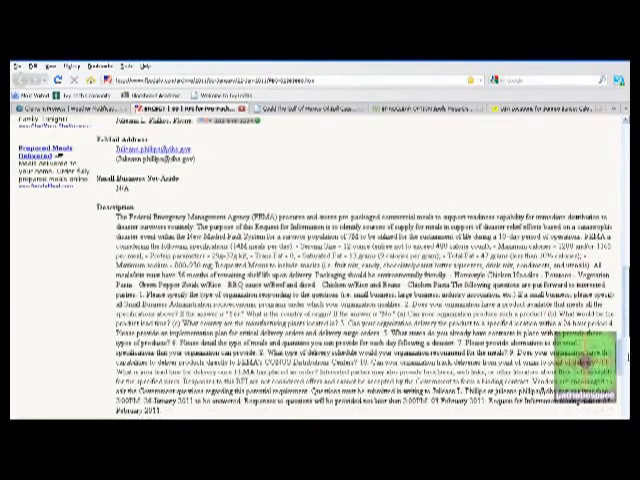